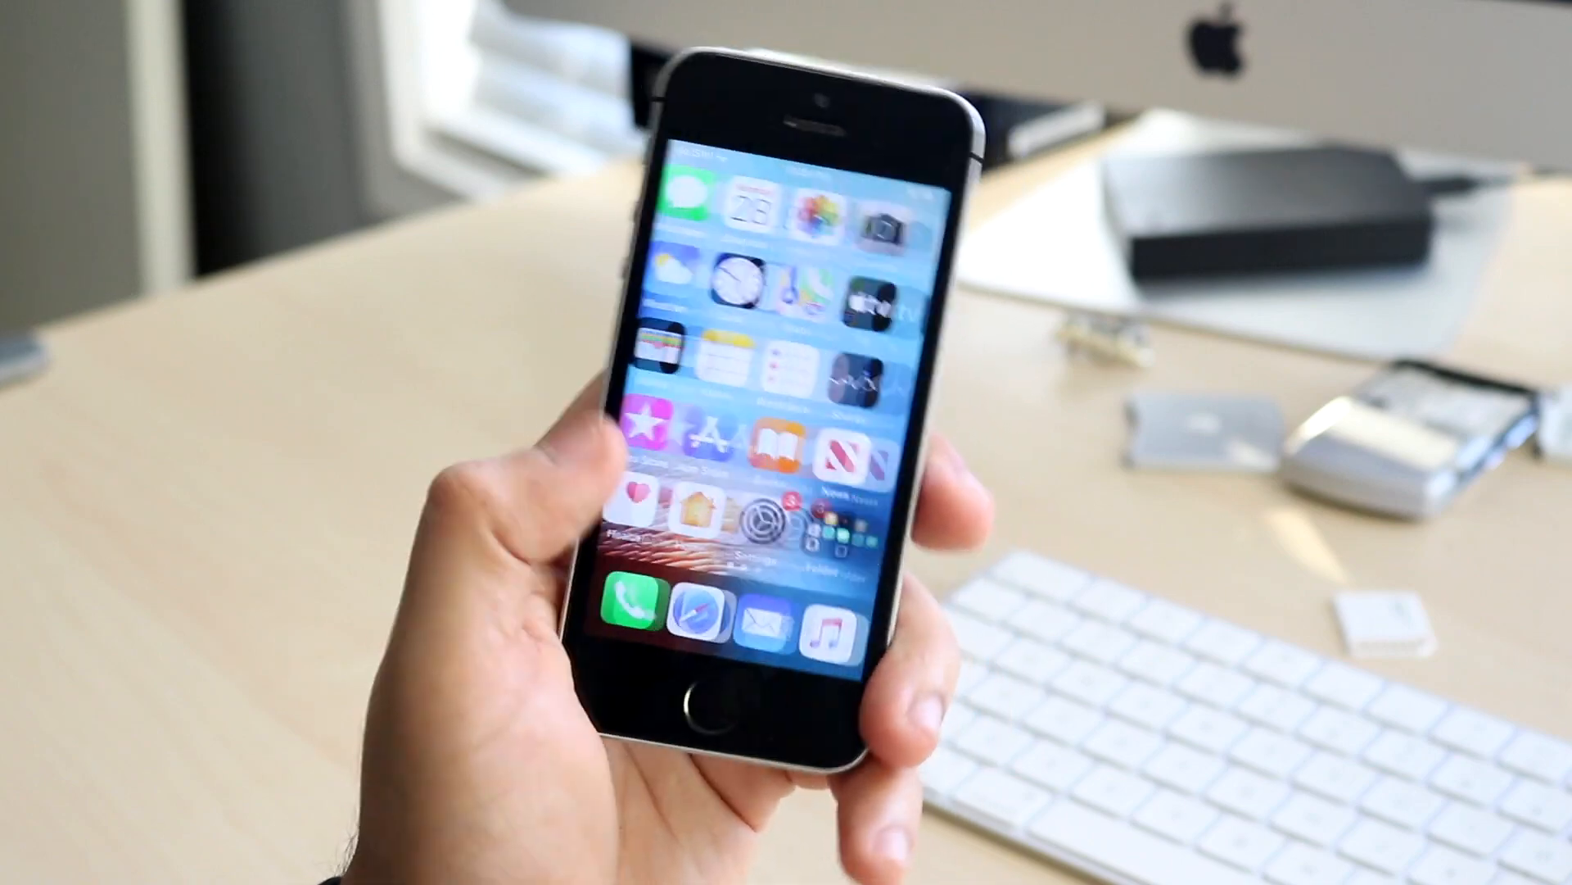
Launch Temple Run from the second home screen page, reaching the Imangi splash screen.
{"action": "scroll", "scroll_direction": "left", "scroll_amount": 3}
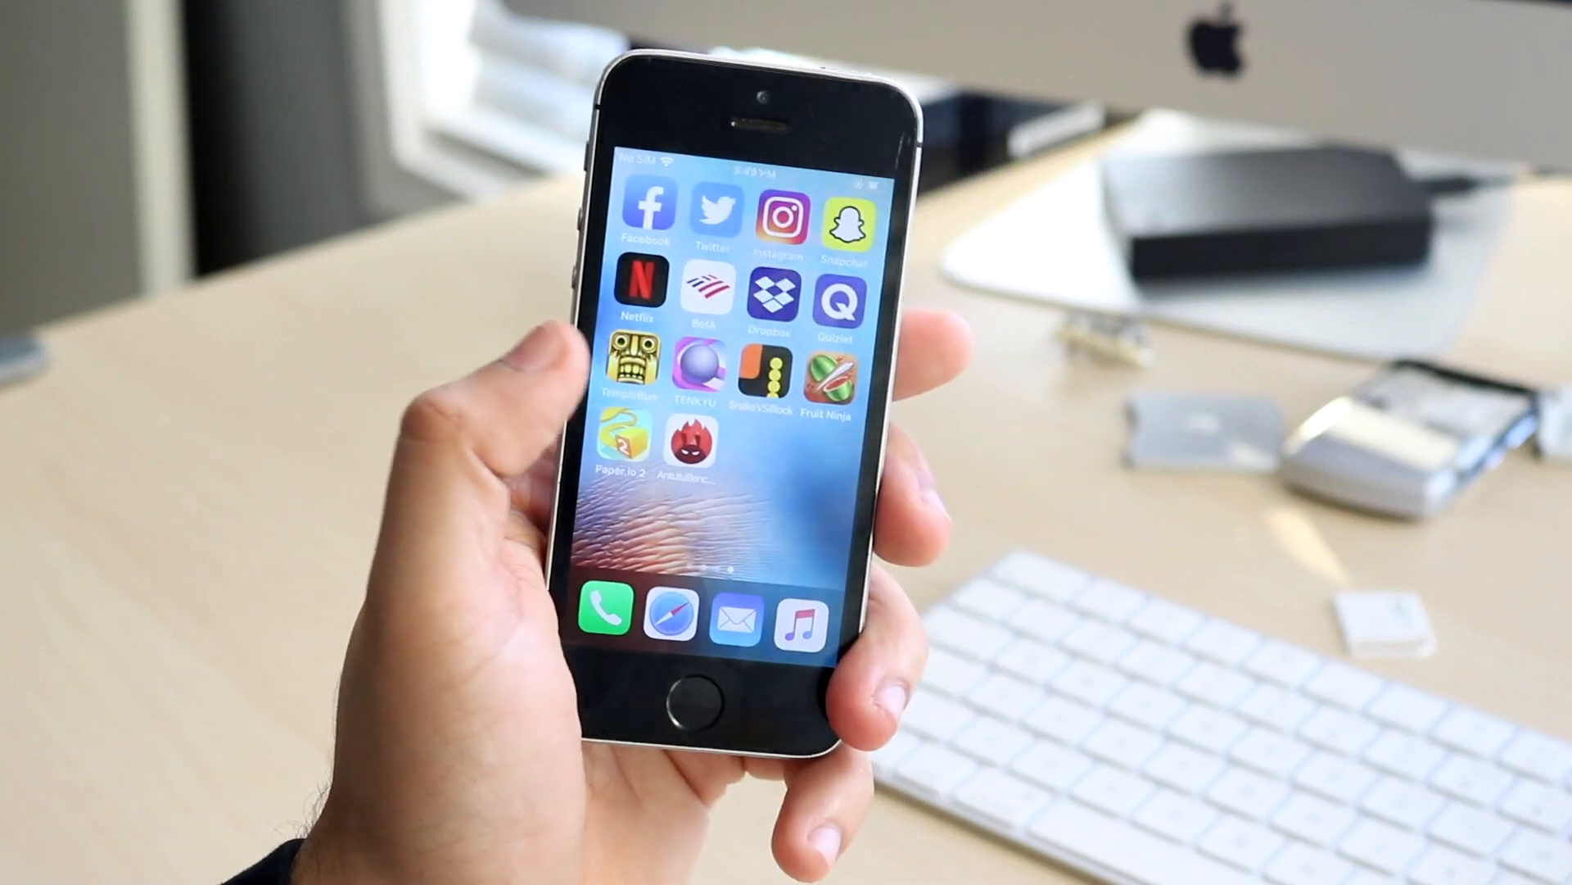
{"action": "left_click", "coordinate": [638, 365]}
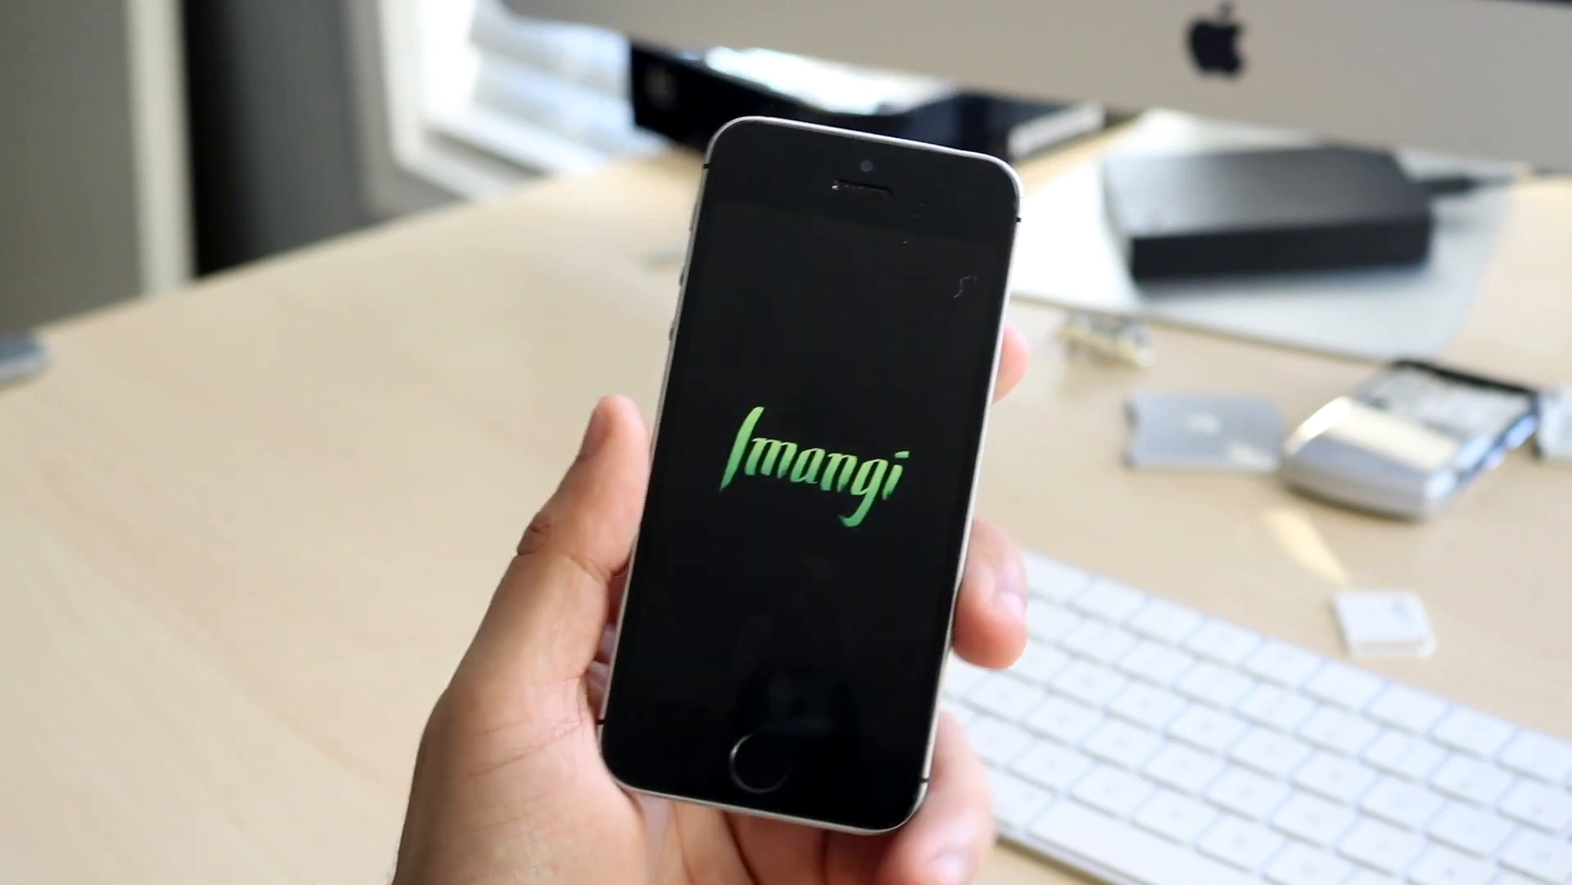